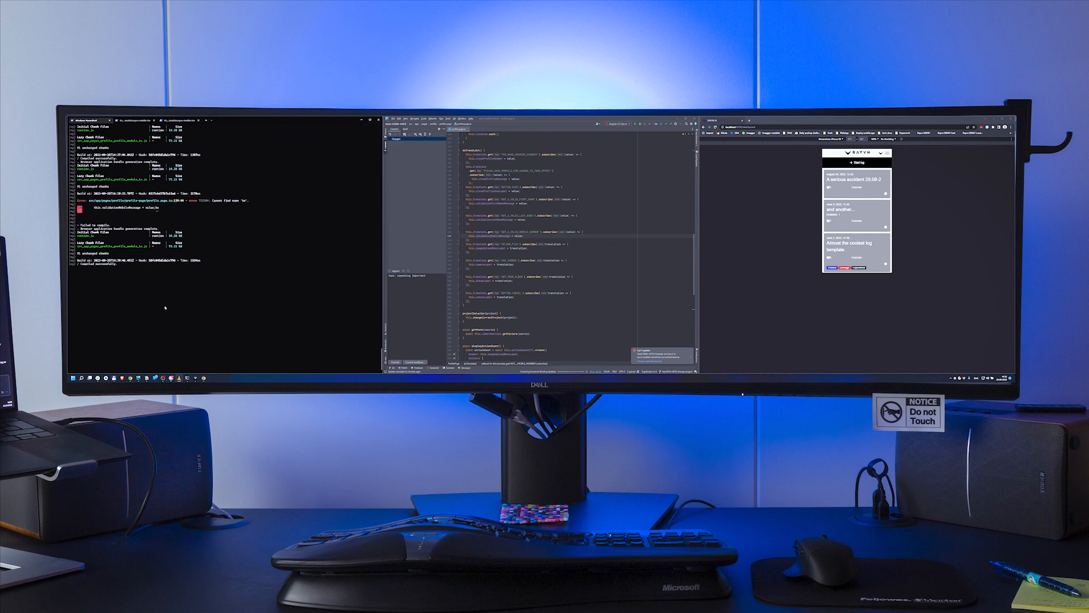
mouse_move(624, 196)
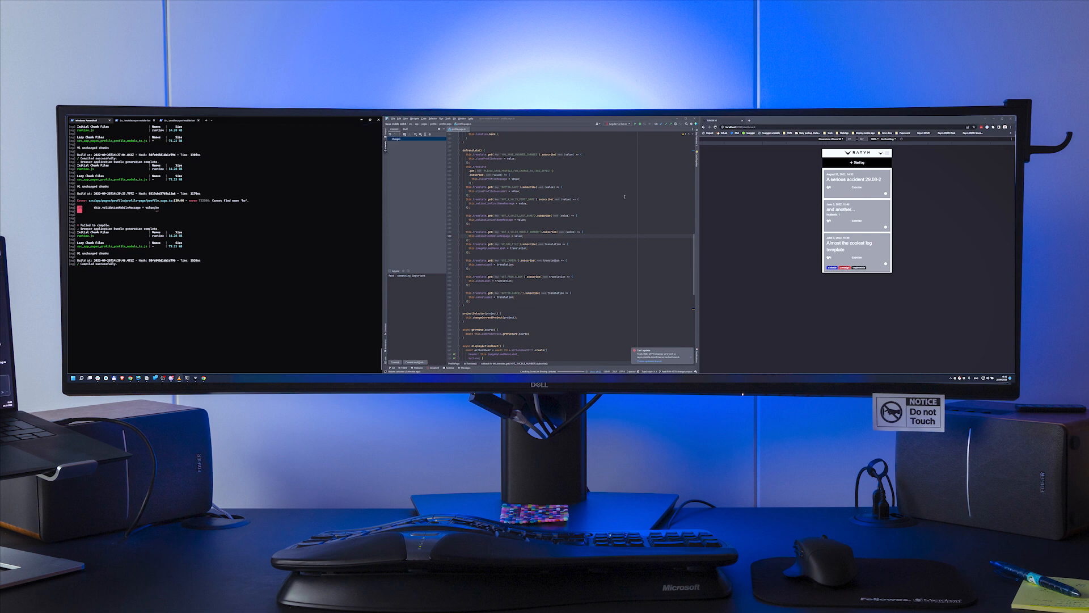